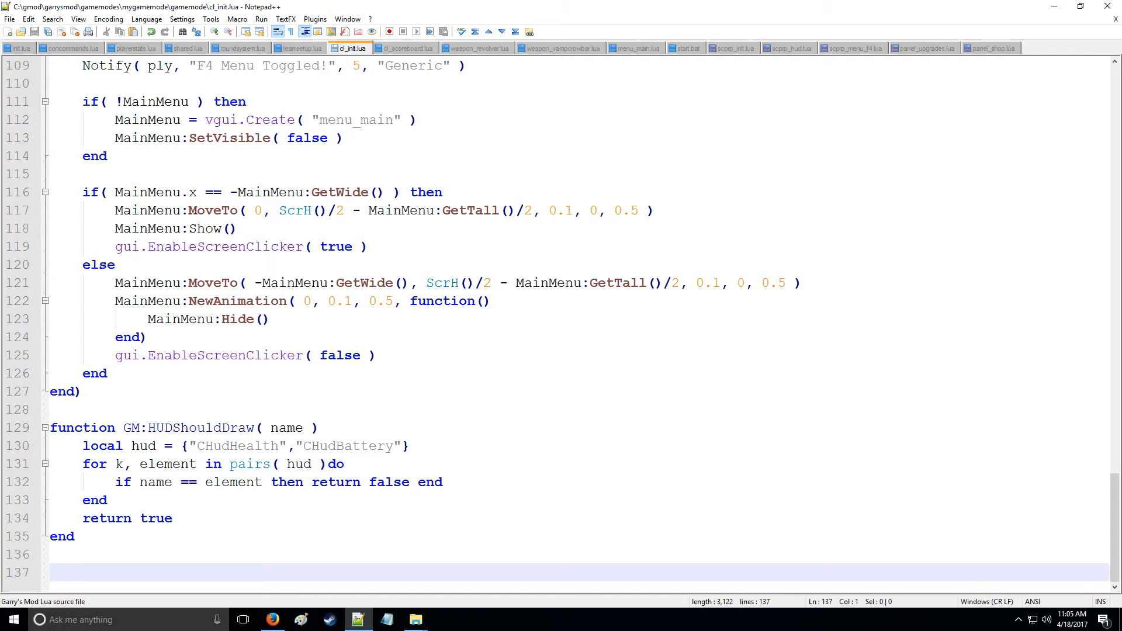
Write function GM:PreDrawHalos() below HUDShouldDraw, letting the editor close it with end.
{"action": "type", "text": "function"}
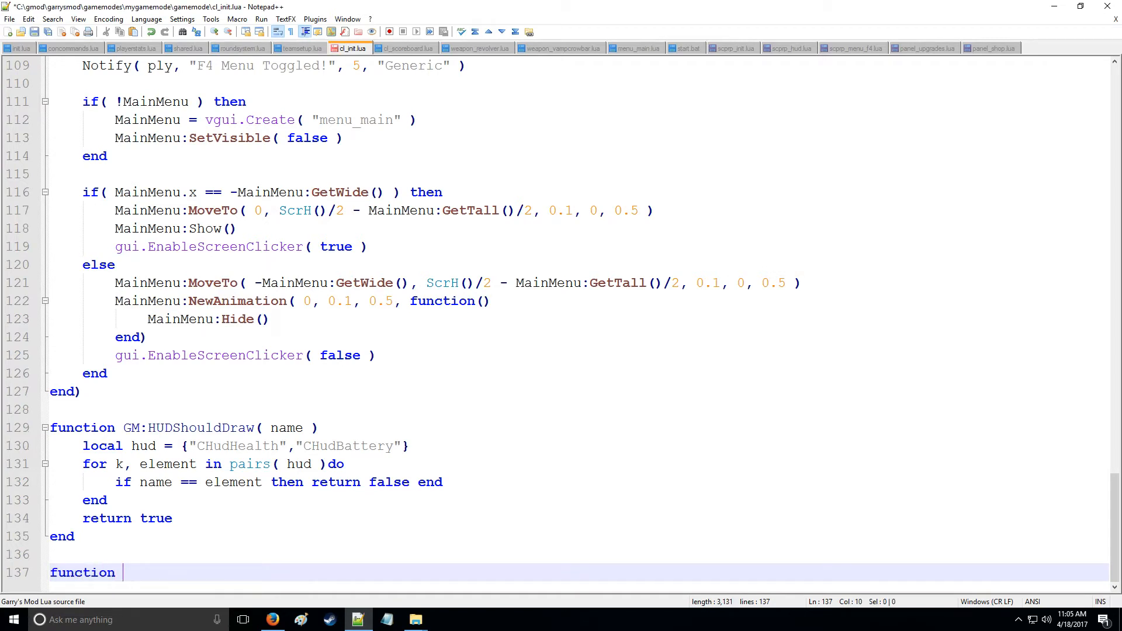
{"action": "type", "text": "GM:Pre"}
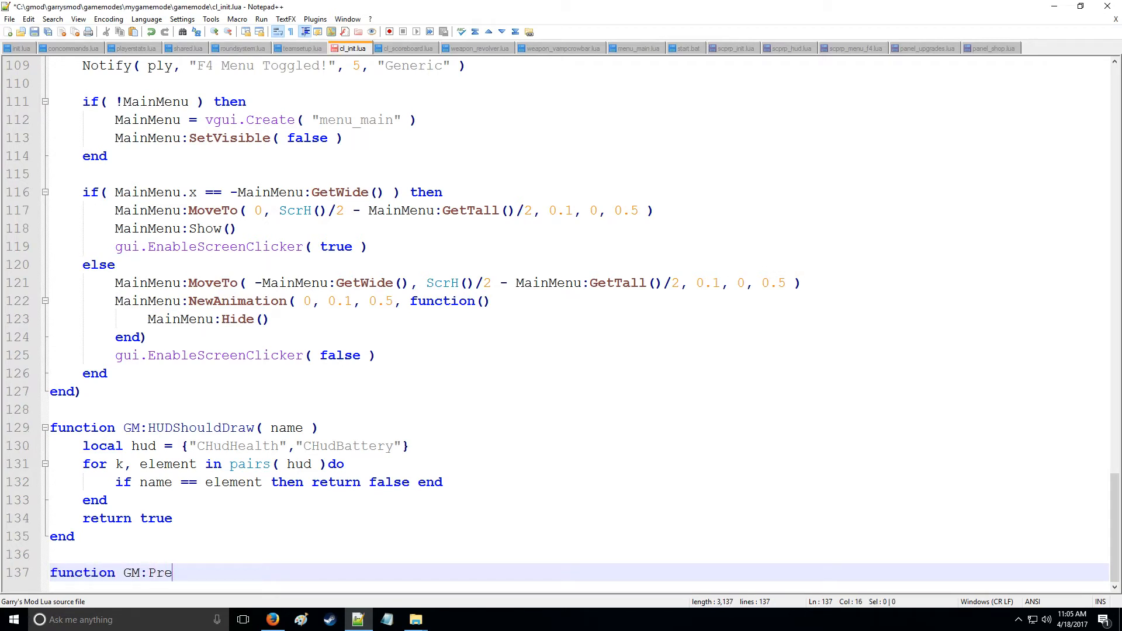
{"action": "type", "text": "Draw"}
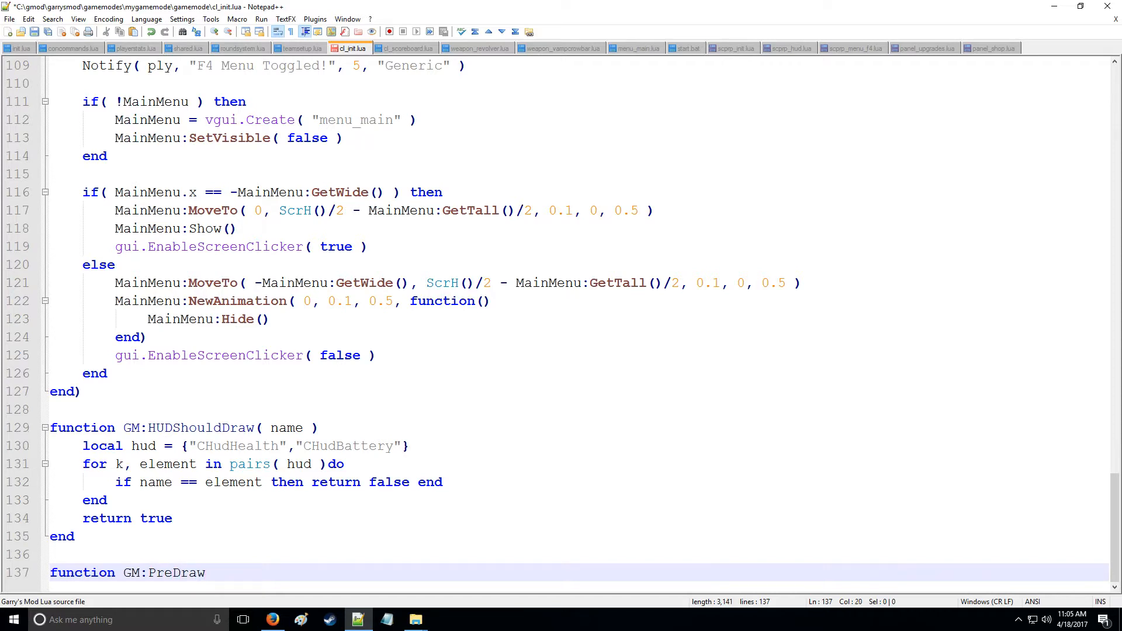
{"action": "type", "text": "Halos()"}
{"action": "type", "text": "end"}
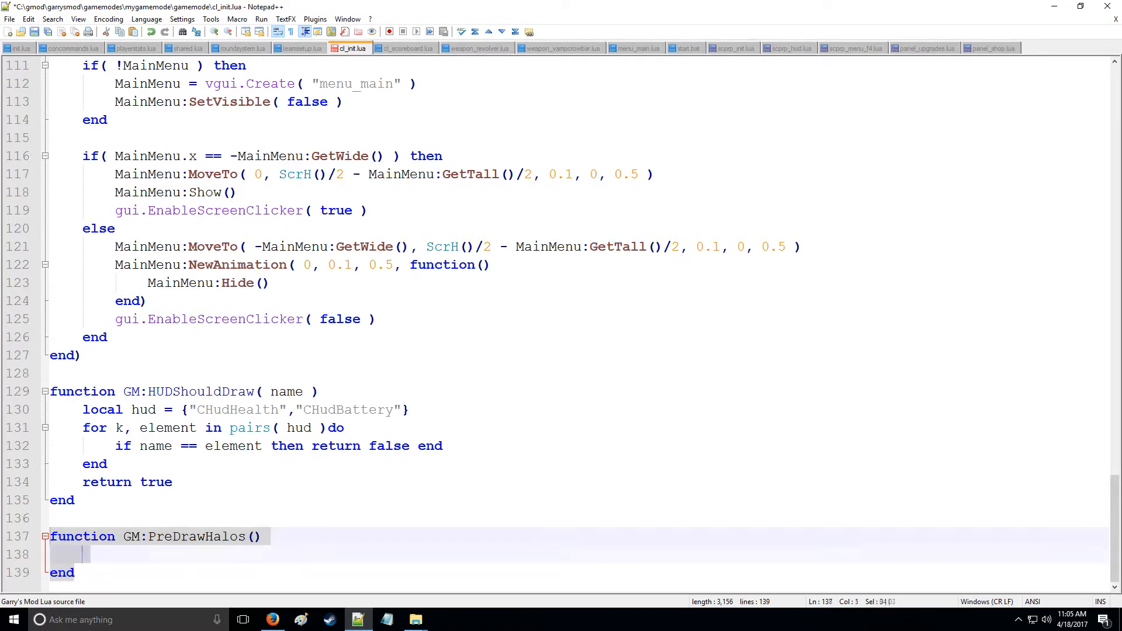
Begin the halo.Add call with an empty table {} and a Color(125,125,0) argument.
{"action": "type", "text": "ha"}
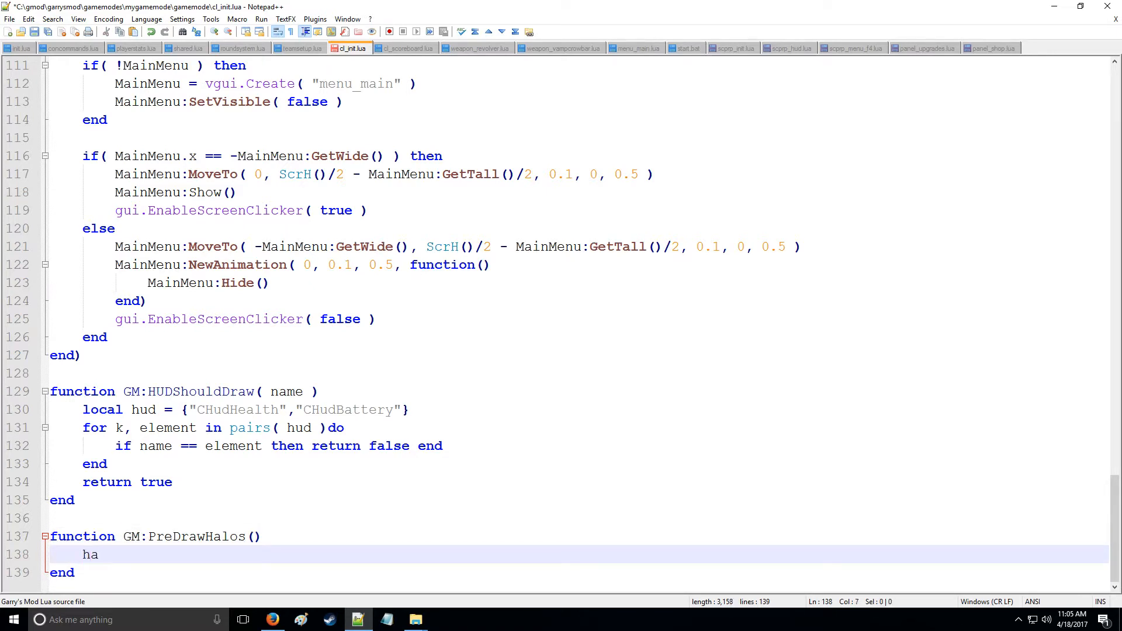
{"action": "type", "text": "lo.Add()"}
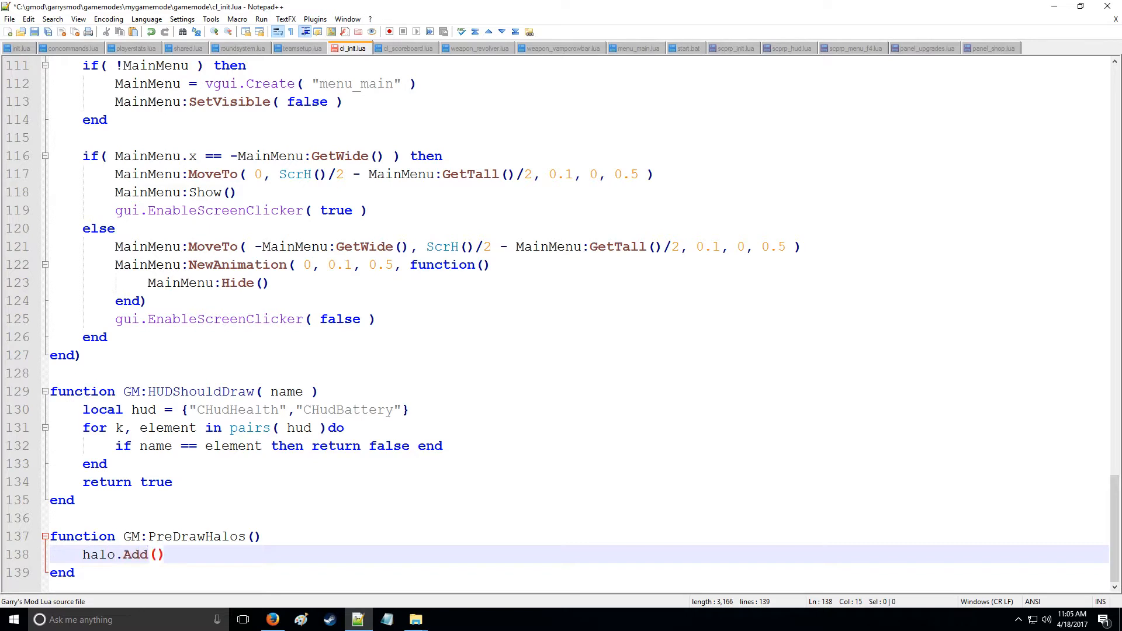
{"action": "type", "text": "{}"}
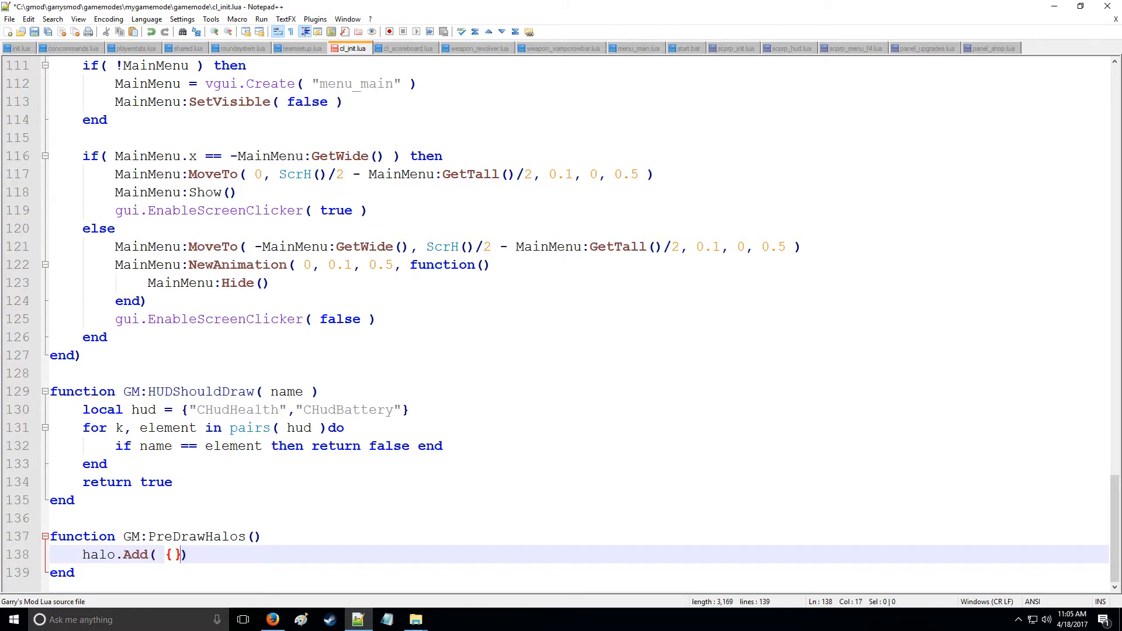
{"action": "type", "text": ",C"}
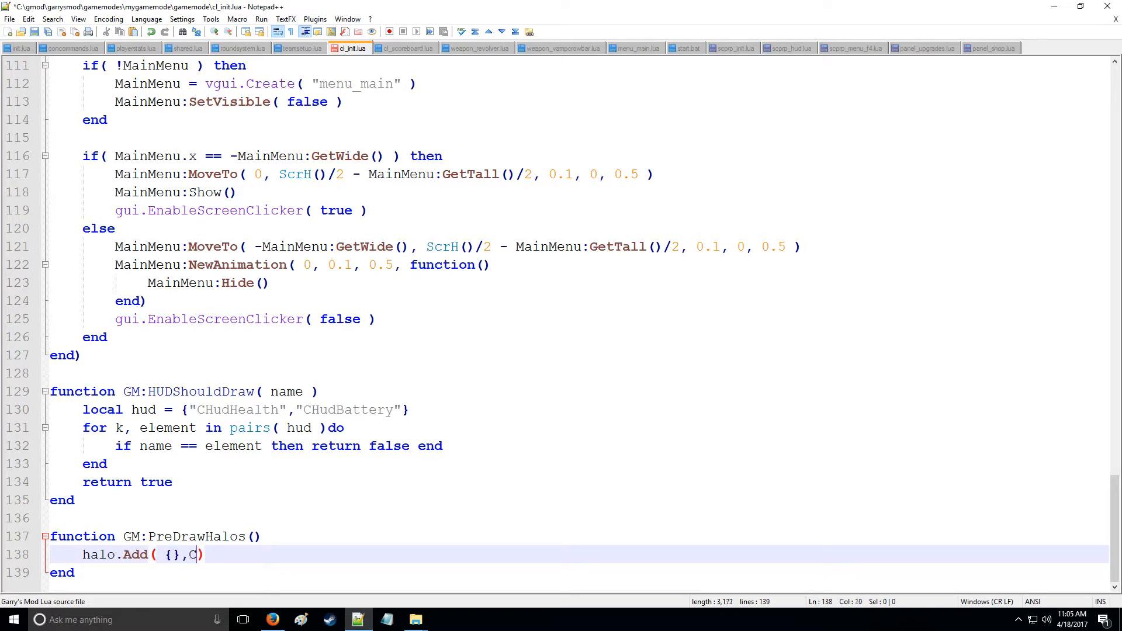
{"action": "type", "text": "olor(125,125,0"}
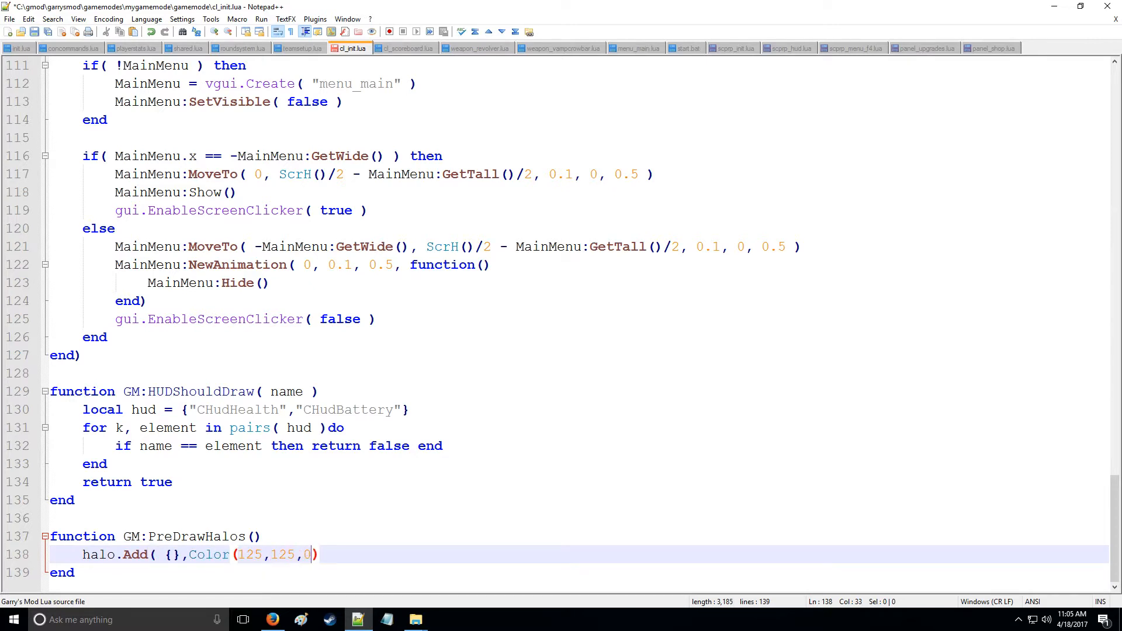
{"action": "type", "text": ", 2, 10"}
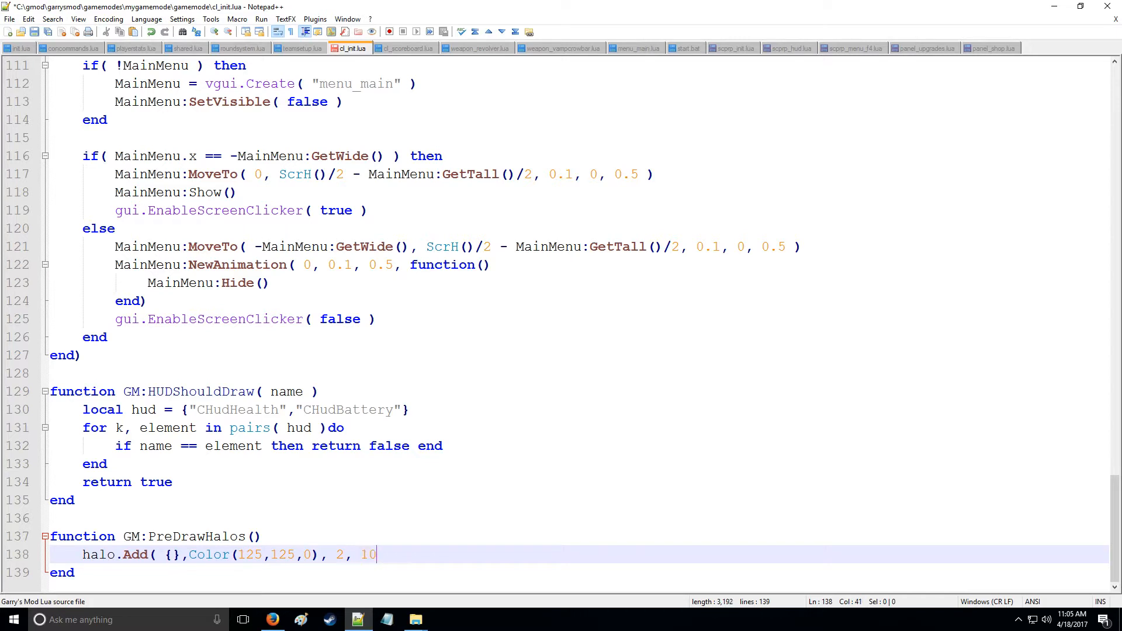
Complete halo.Add with the remaining arguments 2, 10, 5, true, true and close it.
{"action": "type", "text": ","}
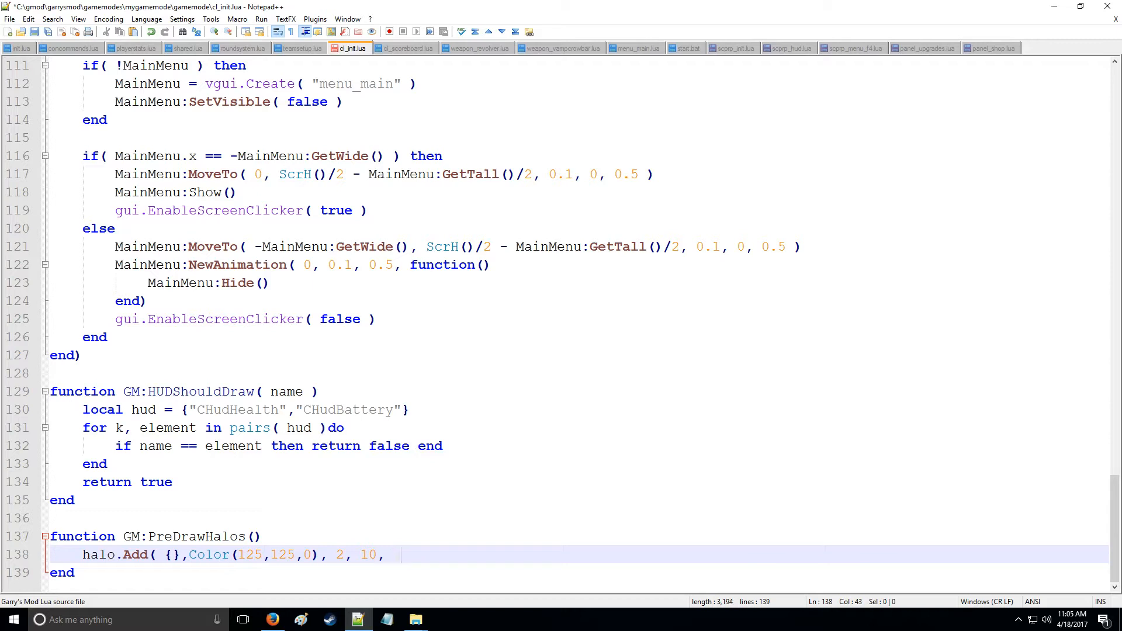
{"action": "type", "text": "5,"}
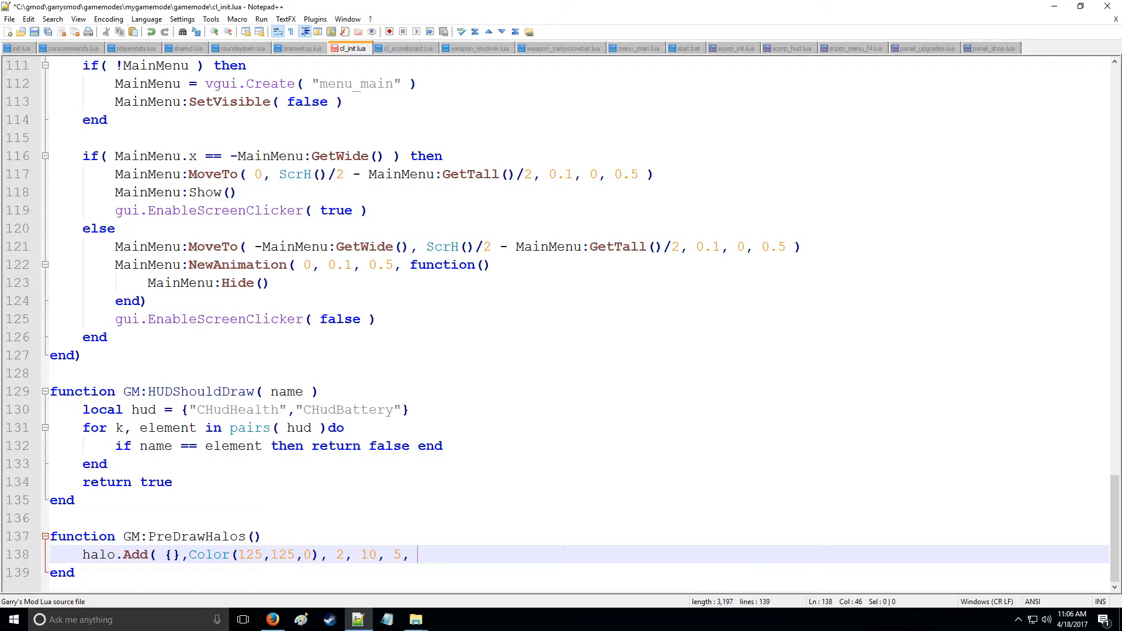
{"action": "type", "text": "true"}
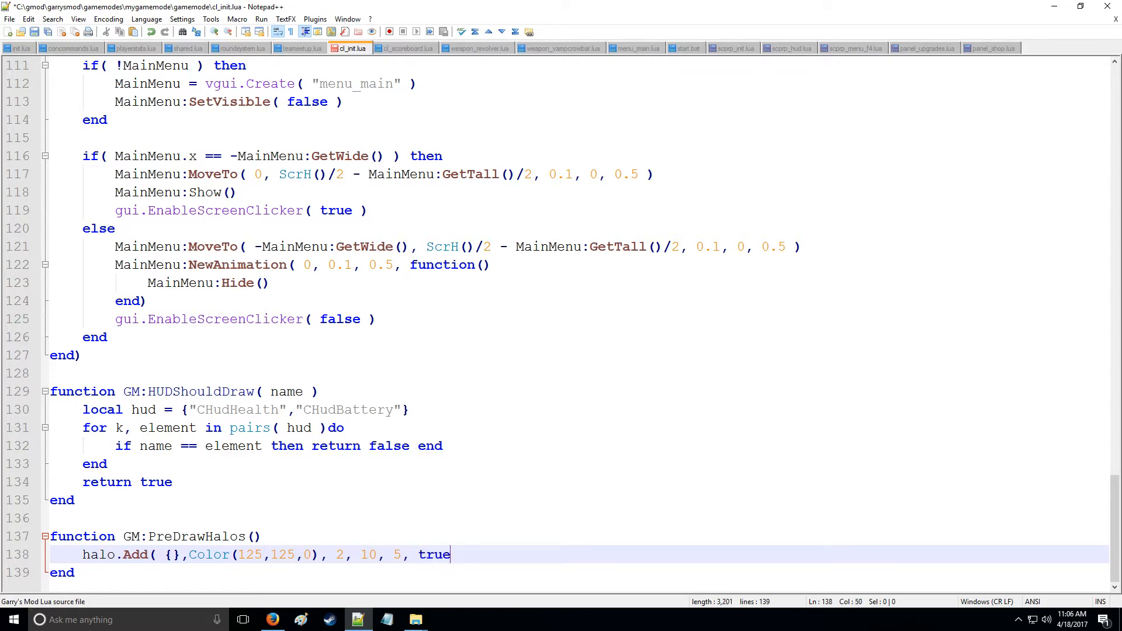
{"action": "type", "text": ","}
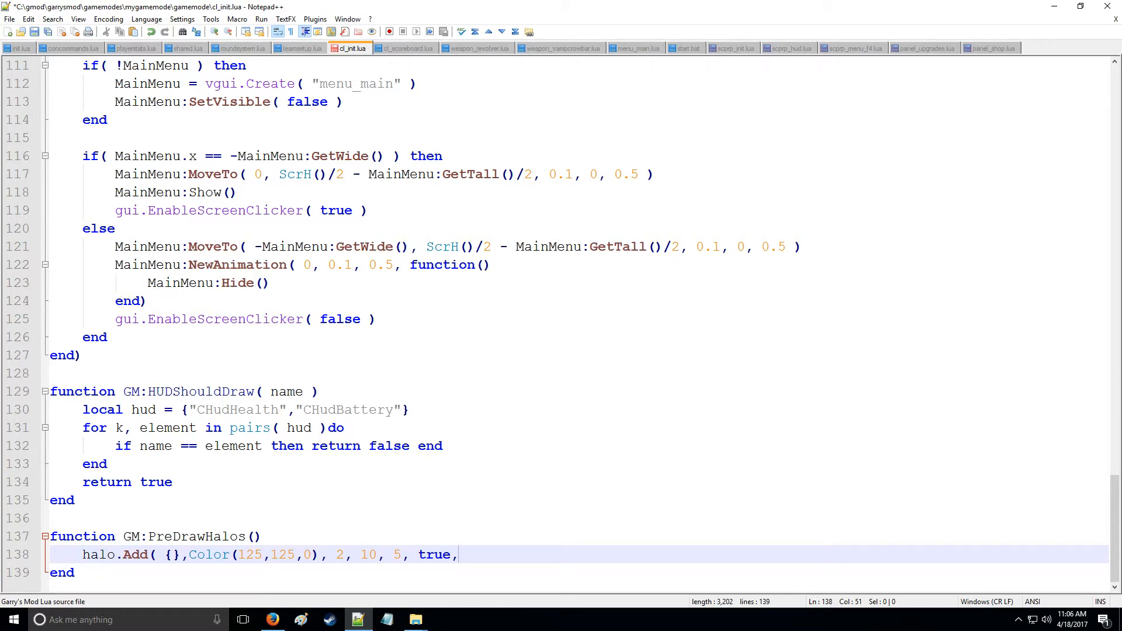
{"action": "type", "text": "true"}
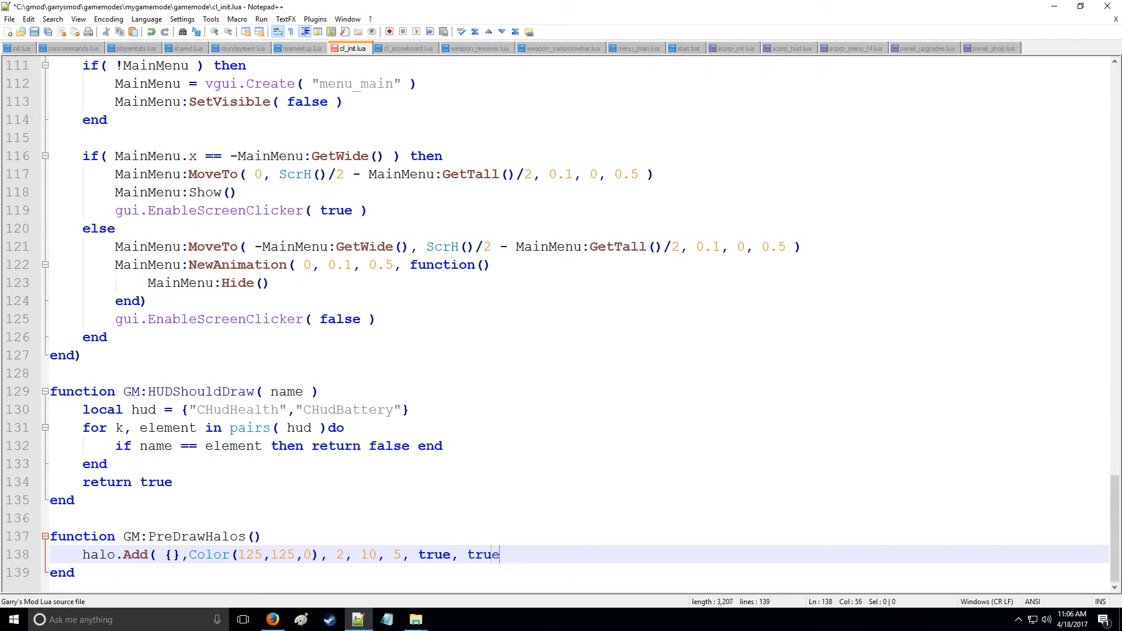
{"action": "type", "text": ")"}
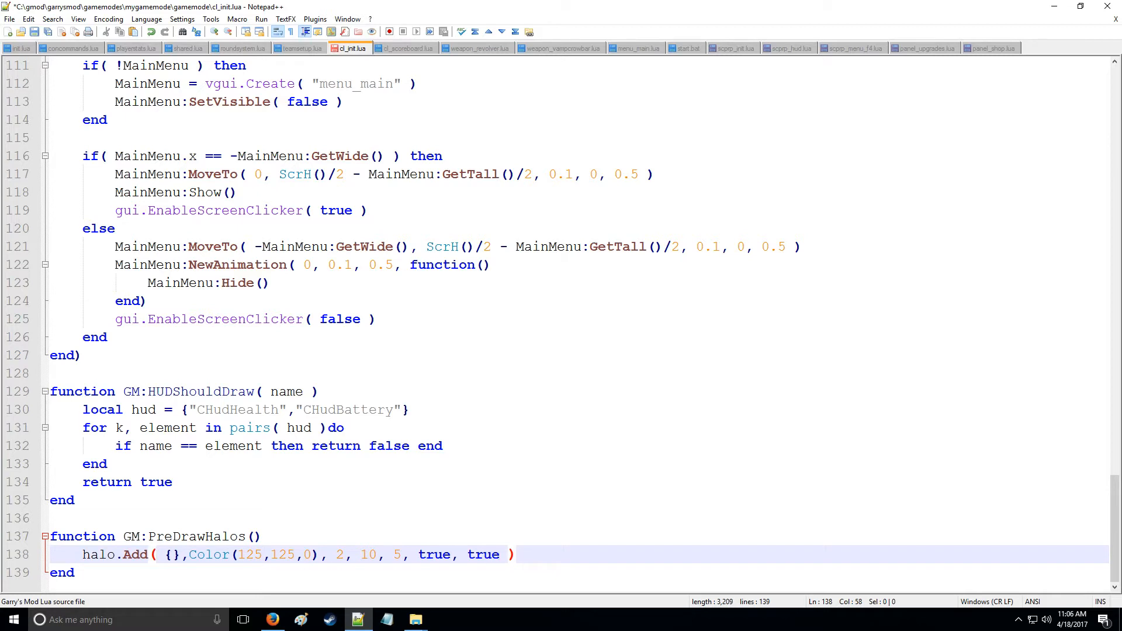
Replace the empty table argument with player.GetAll() as a first try.
{"action": "double_click", "coordinate": [173, 554]}
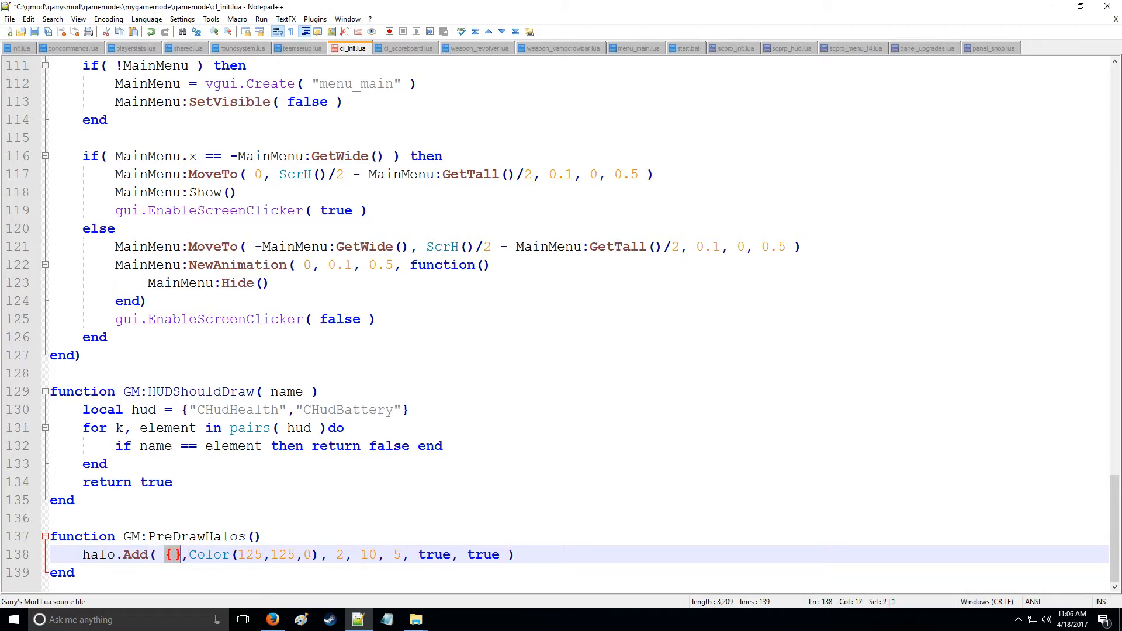
{"action": "type", "text": "player."}
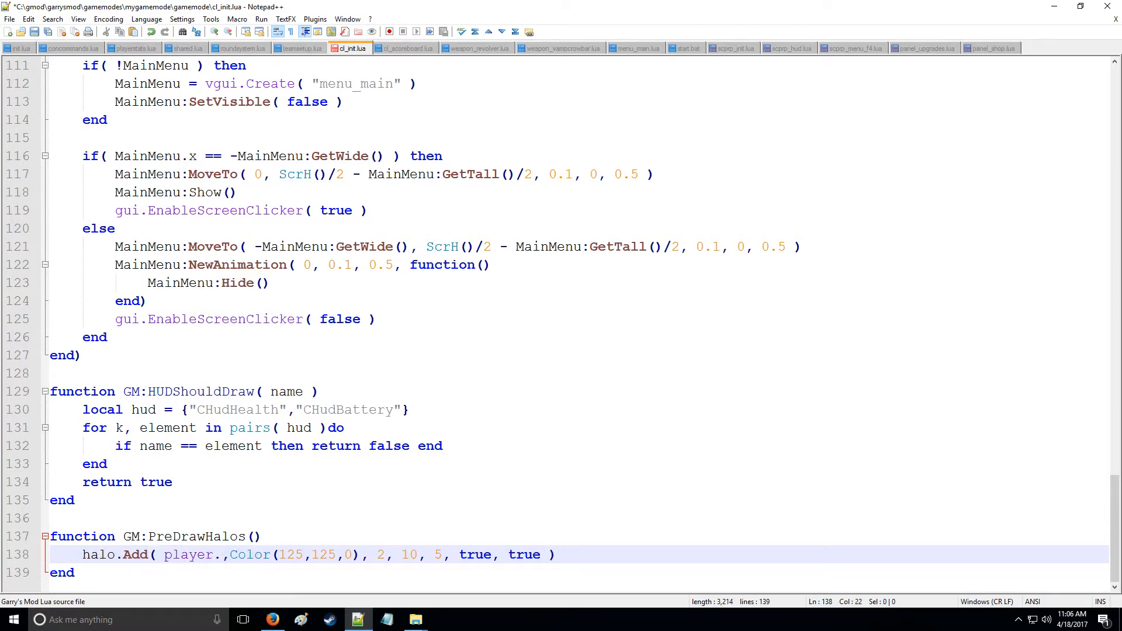
{"action": "type", "text": "GetA"}
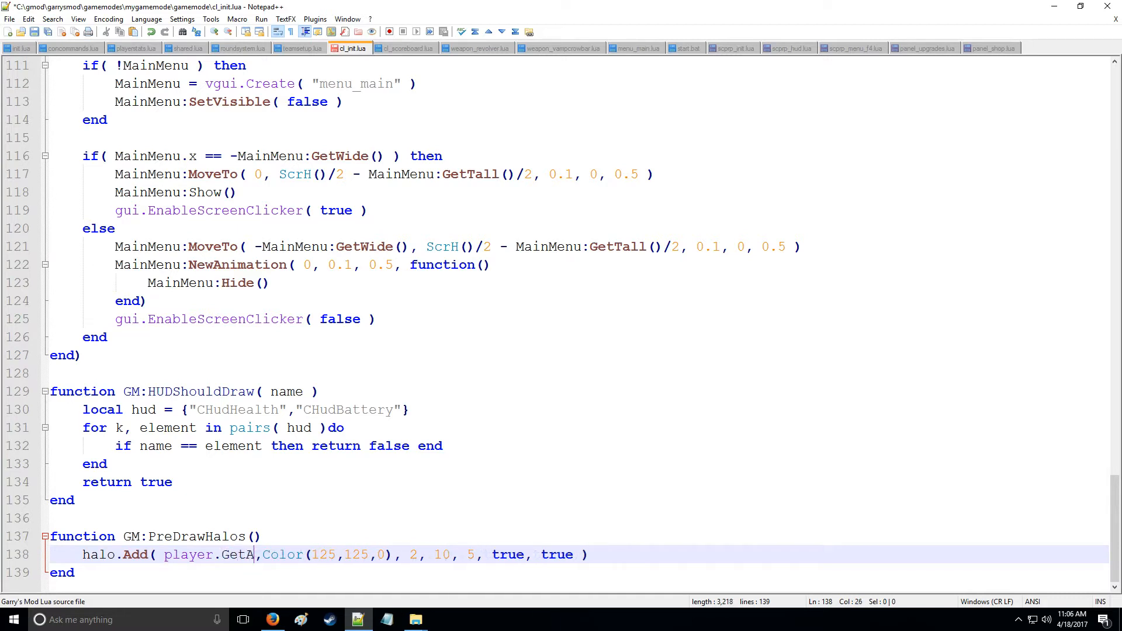
{"action": "type", "text": "ll()"}
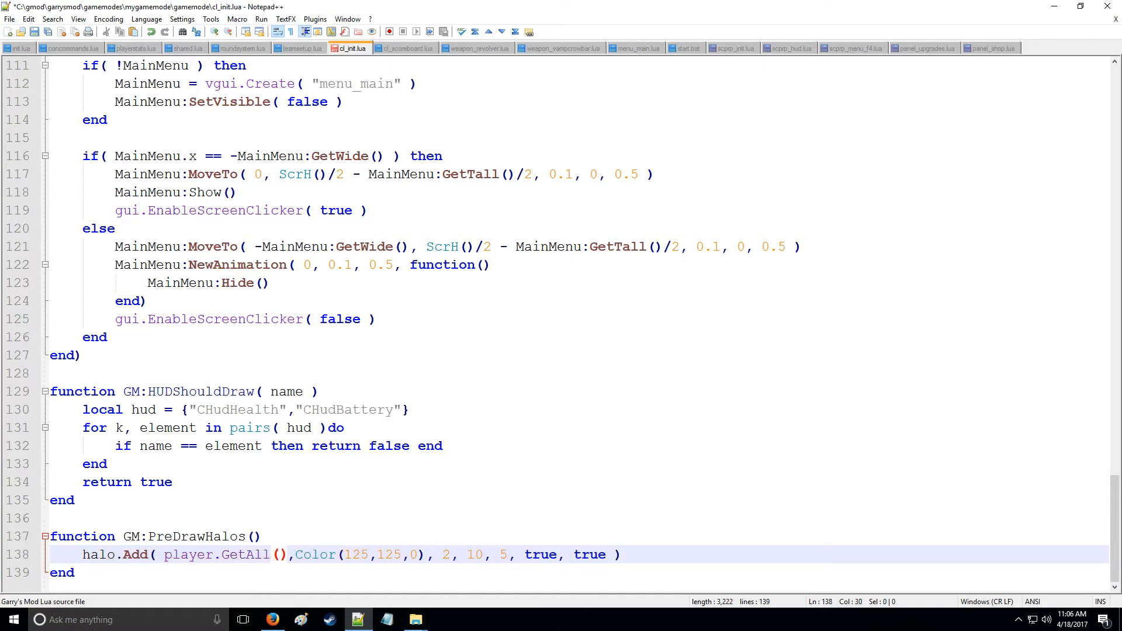
Change the first argument to ents.FindByClass( "props_*" ).
{"action": "type", "text": "en"}
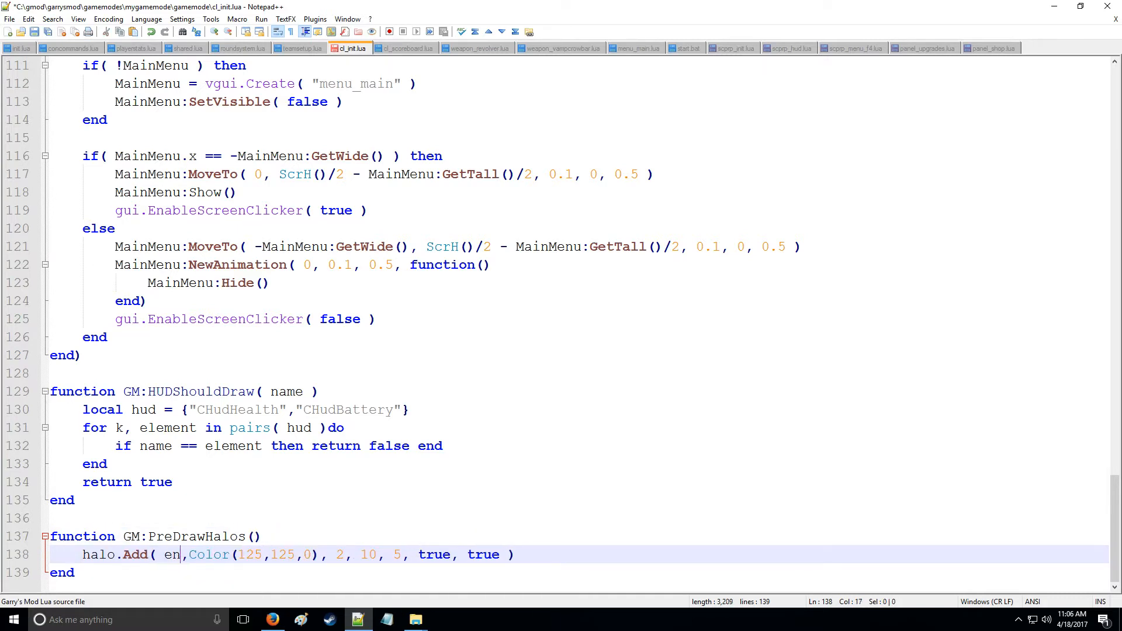
{"action": "type", "text": "ts."}
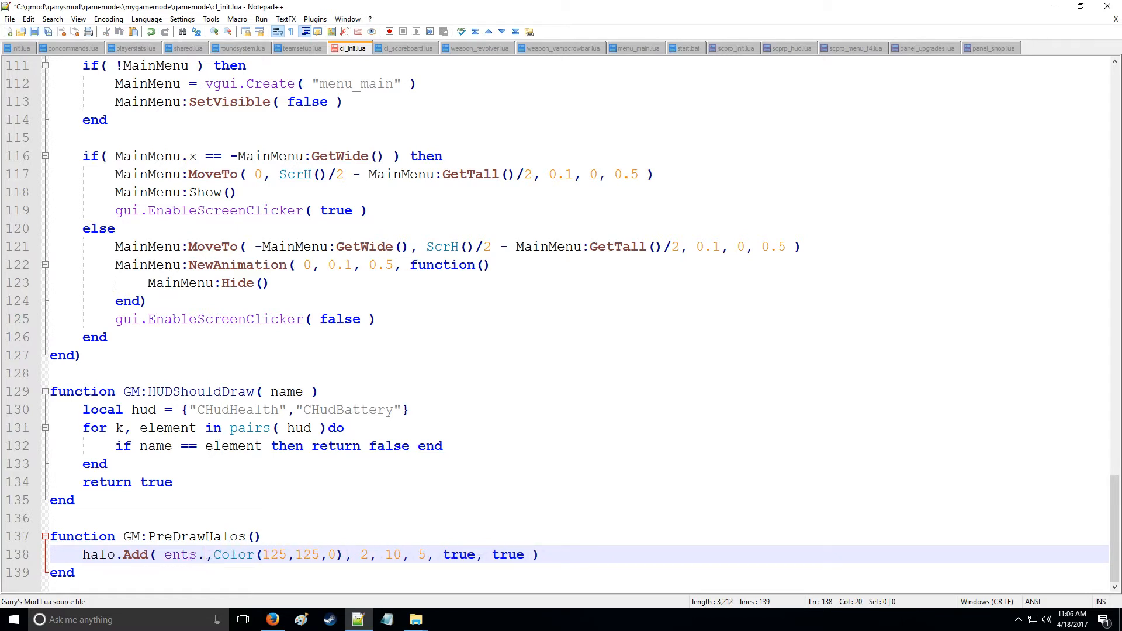
{"action": "type", "text": "FindByC"}
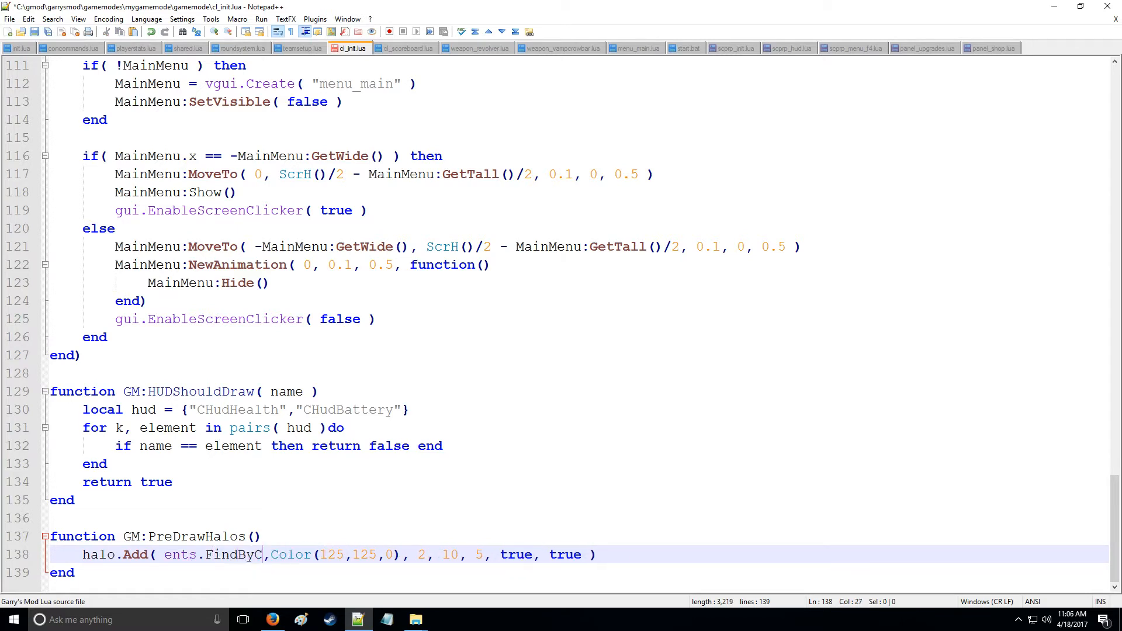
{"action": "type", "text": "lass()"}
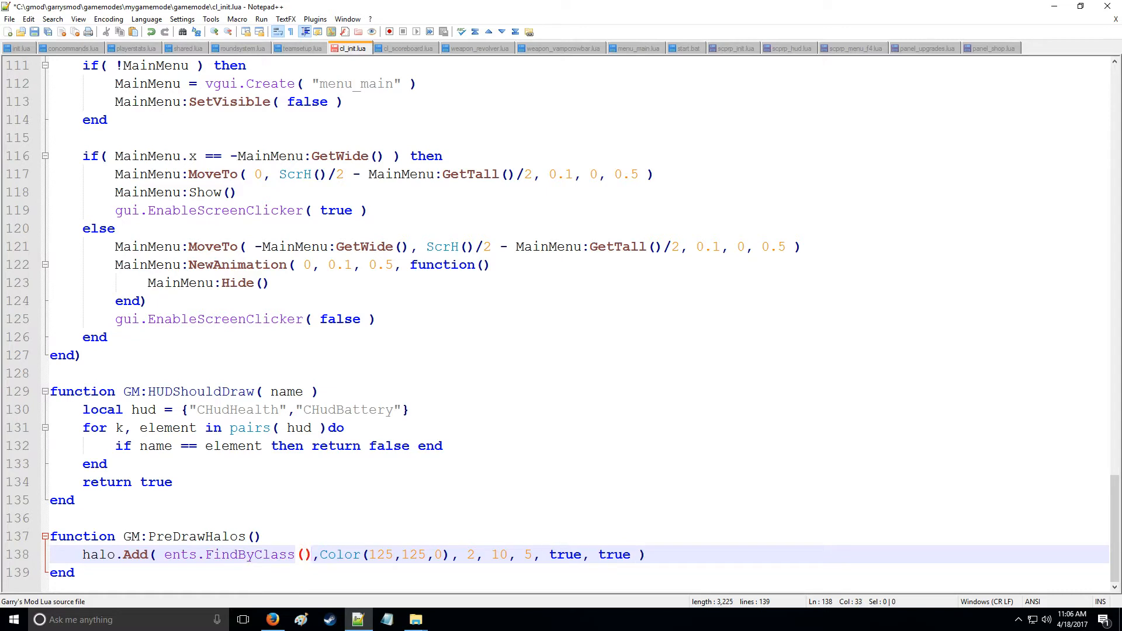
{"action": "type", "text": "\""}
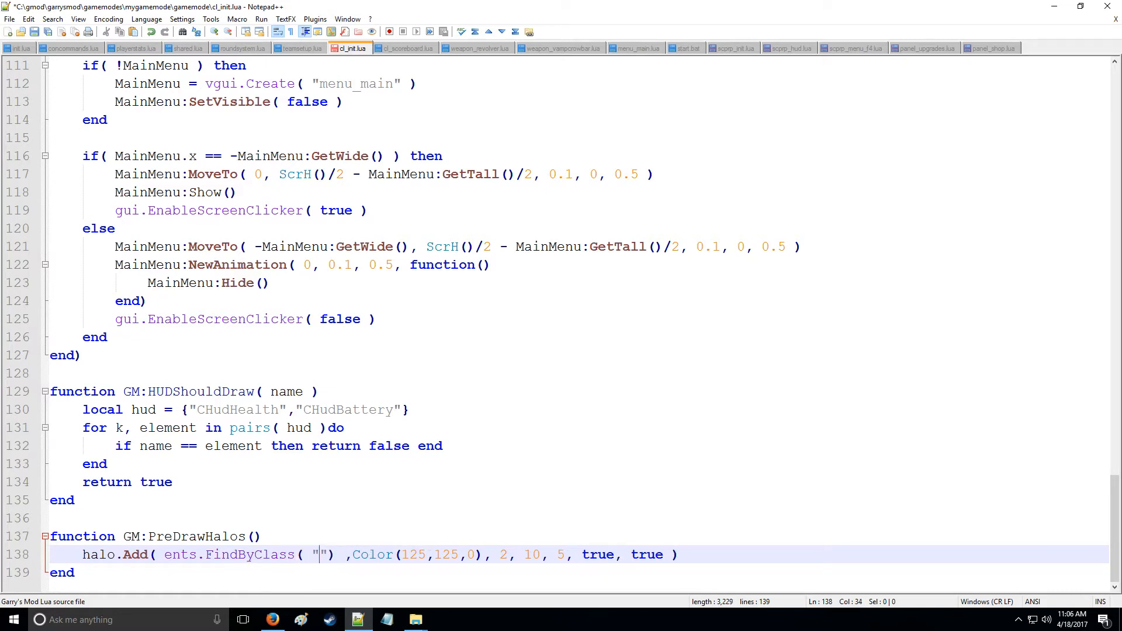
{"action": "type", "text": "props_*"}
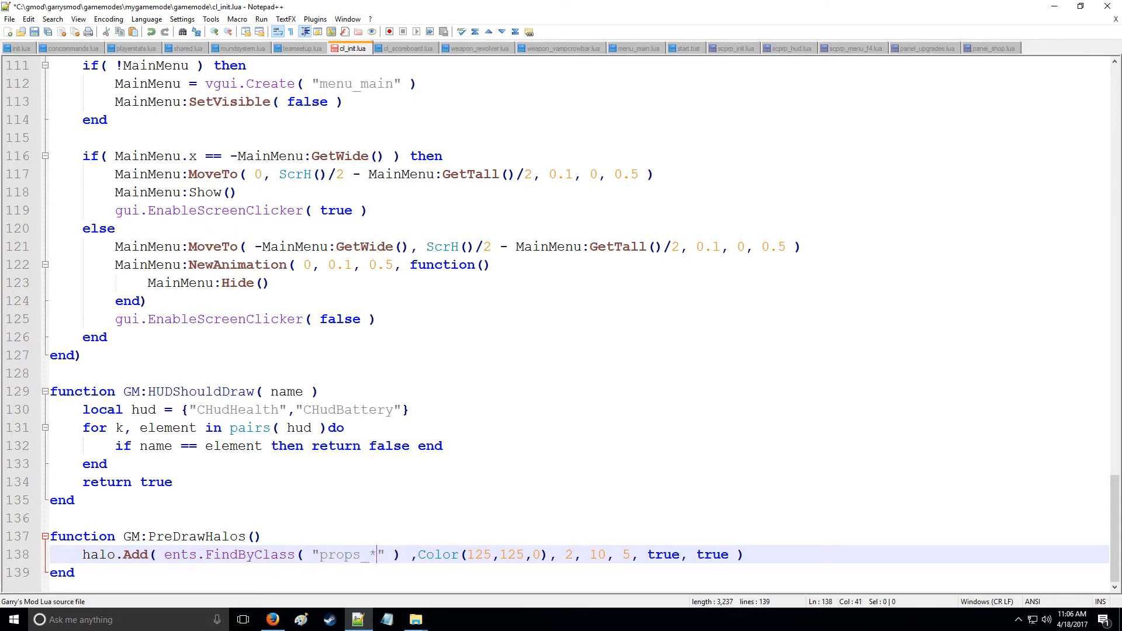
{"action": "double_click", "coordinate": [341, 554]}
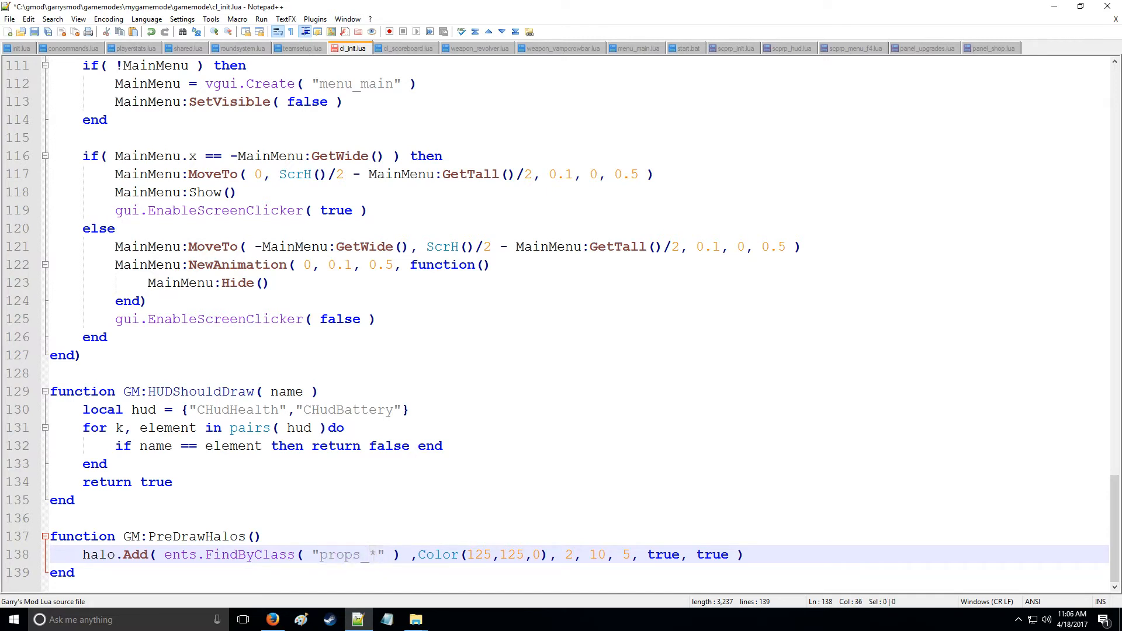
Retype the FindByClass string from props_* toward the npc_zombie class name.
{"action": "double_click", "coordinate": [342, 555]}
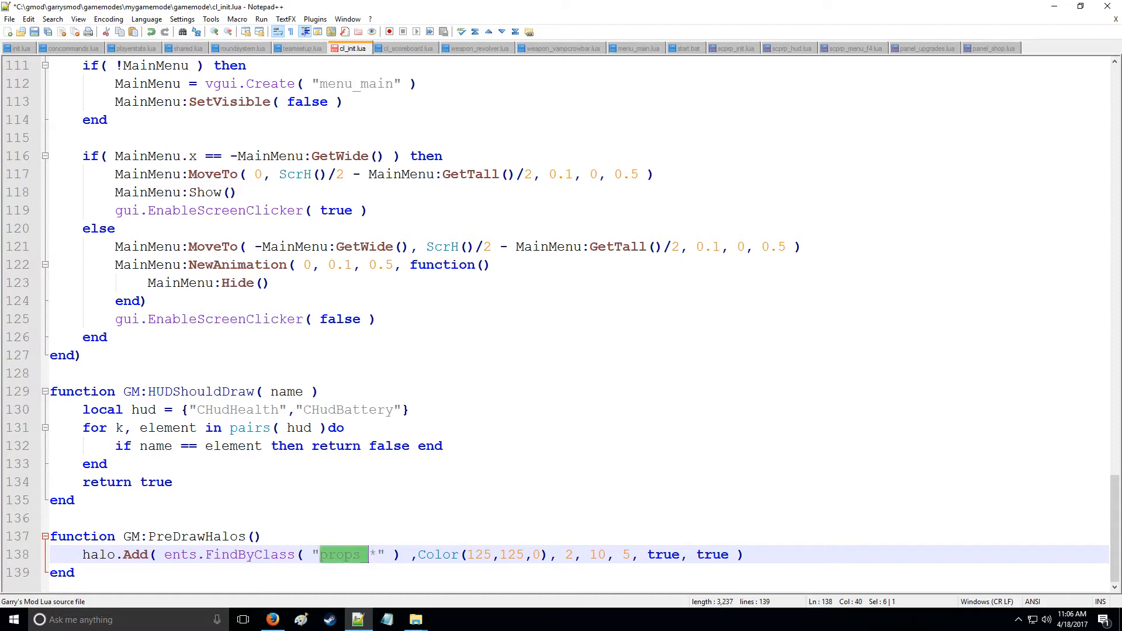
{"action": "type", "text": "s"}
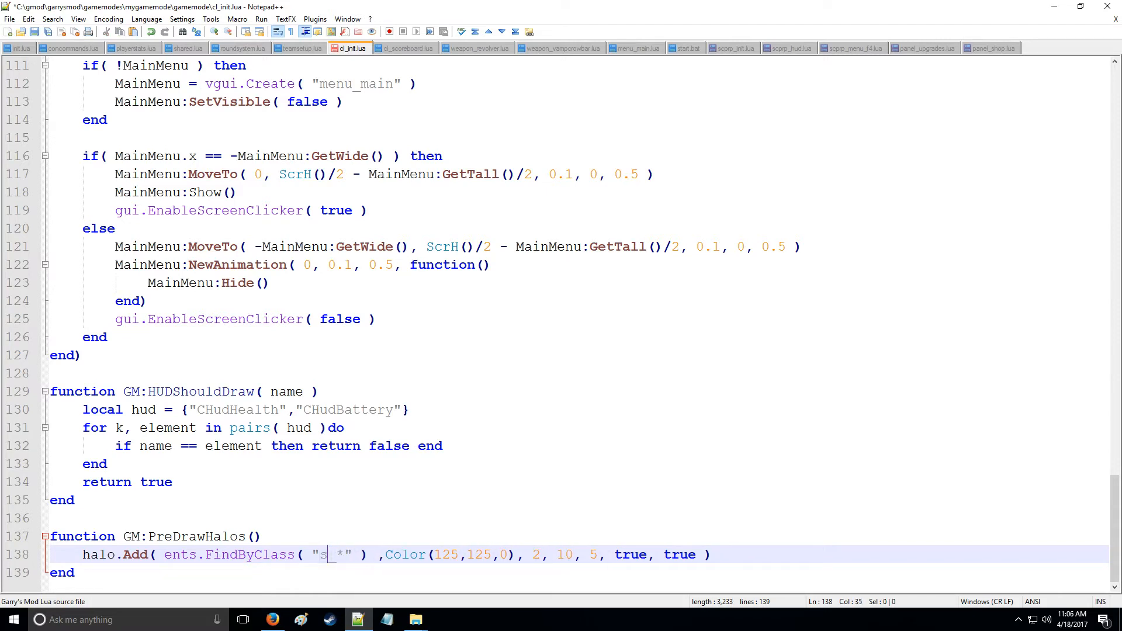
{"action": "type", "text": "npc"}
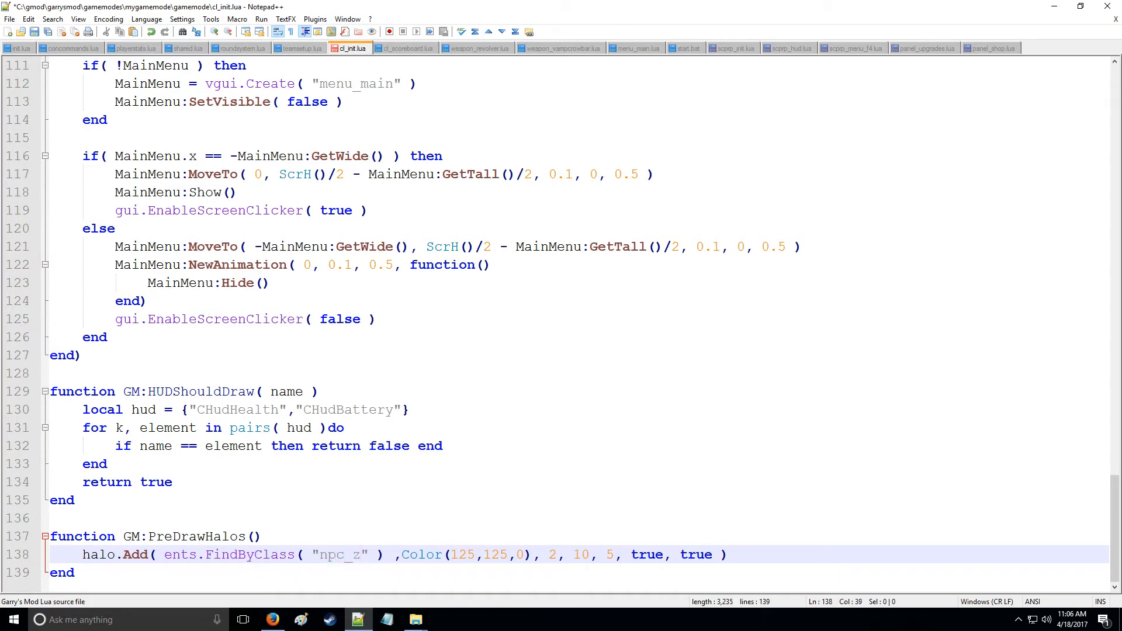
{"action": "type", "text": "omnbb"}
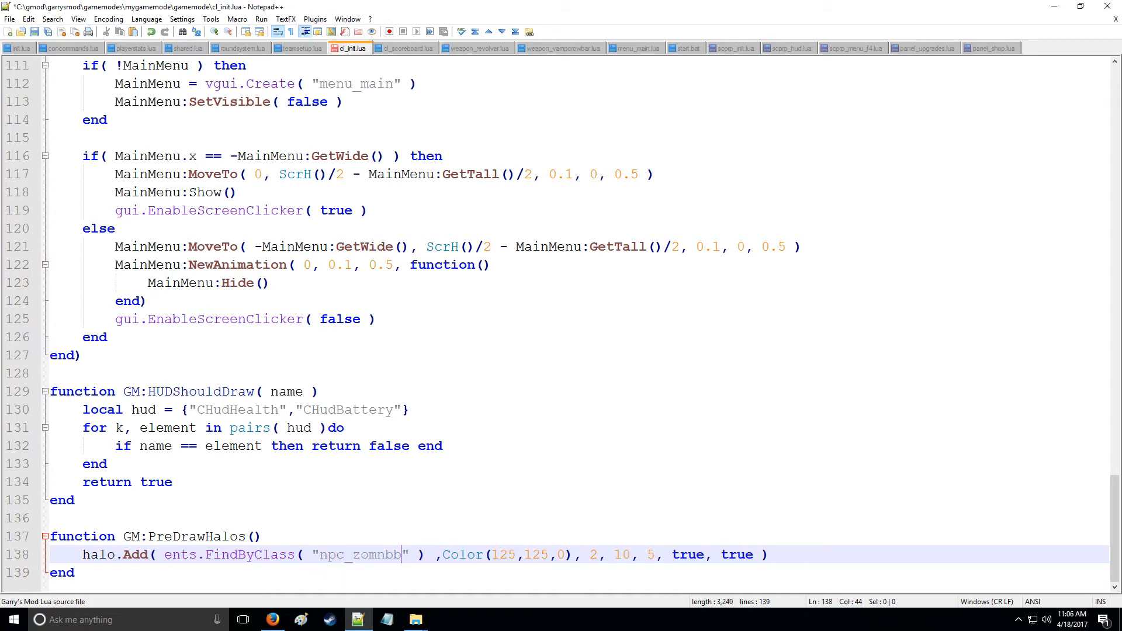